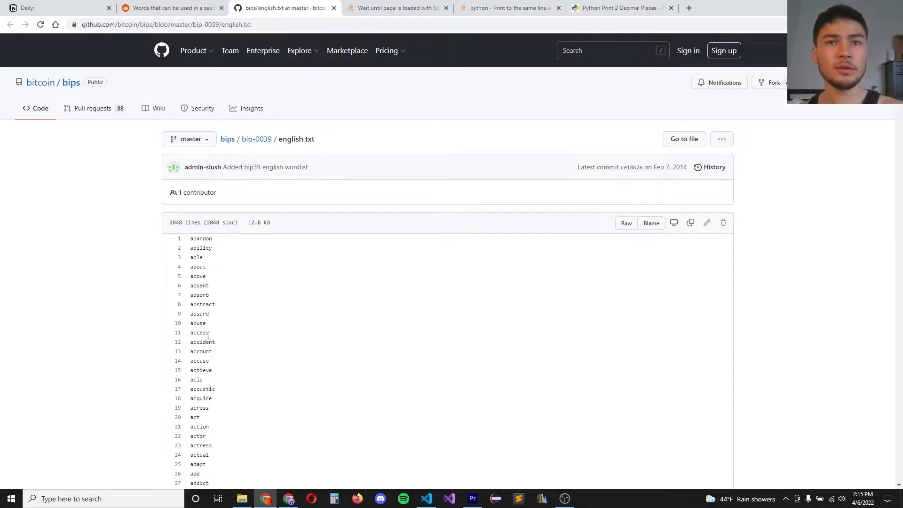
Scroll the BIP39 english.txt wordlist down to the 'i' words around infant–input
scroll(down, 3)
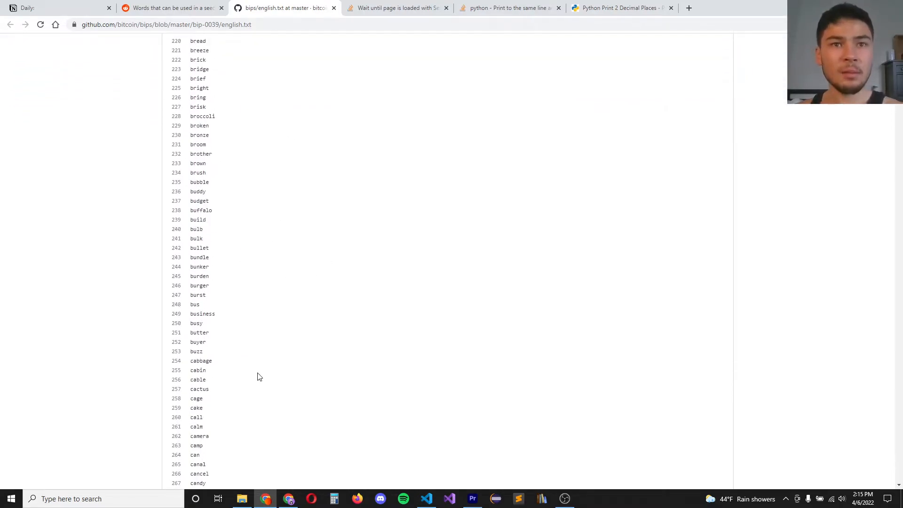
scroll(down, 3)
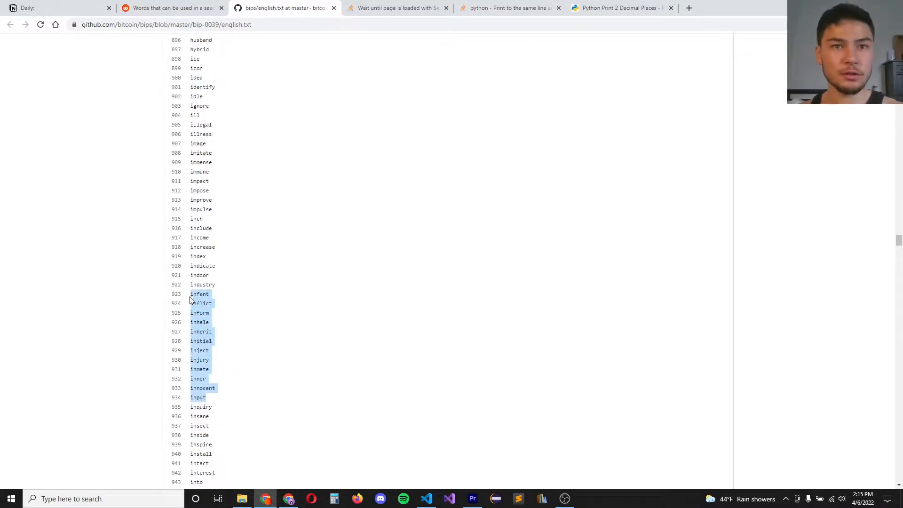
Fill seed_words in metamask.py with quoted words infant, genre … and 'sustain' at the end, then save
click(425, 498)
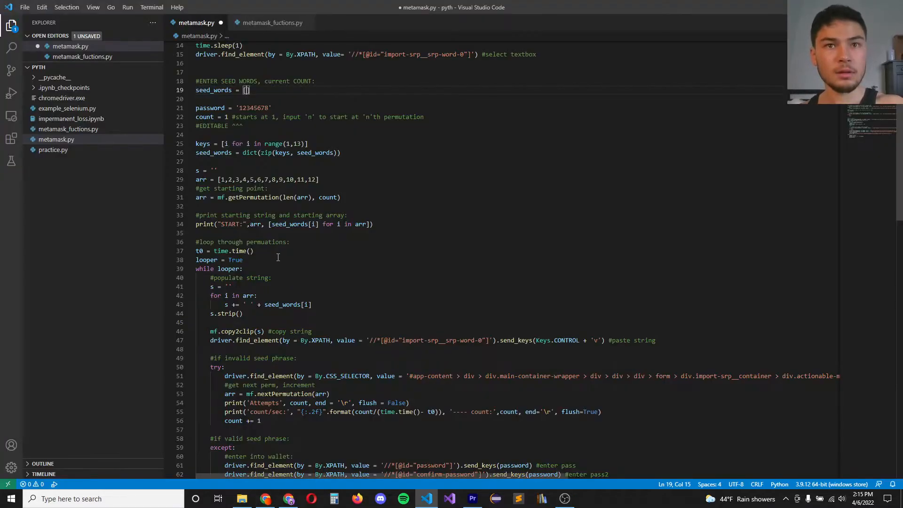
text(infant)
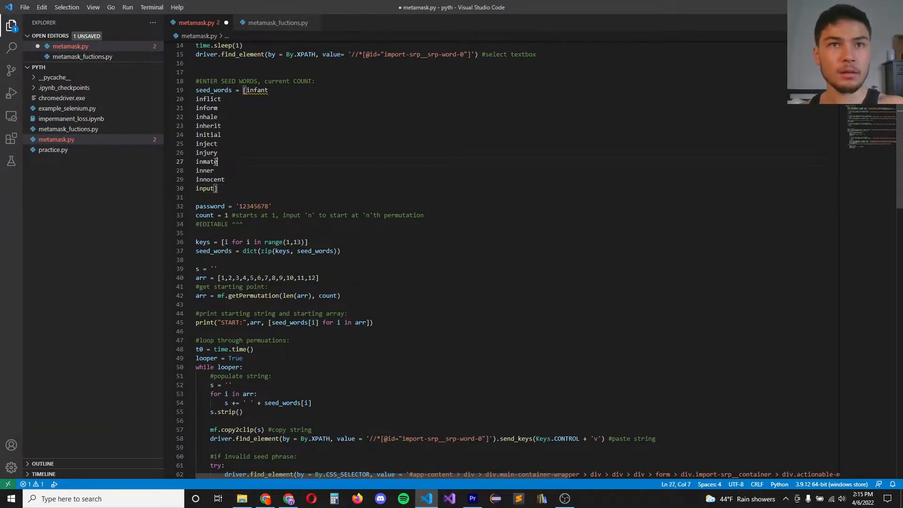
text(genre)
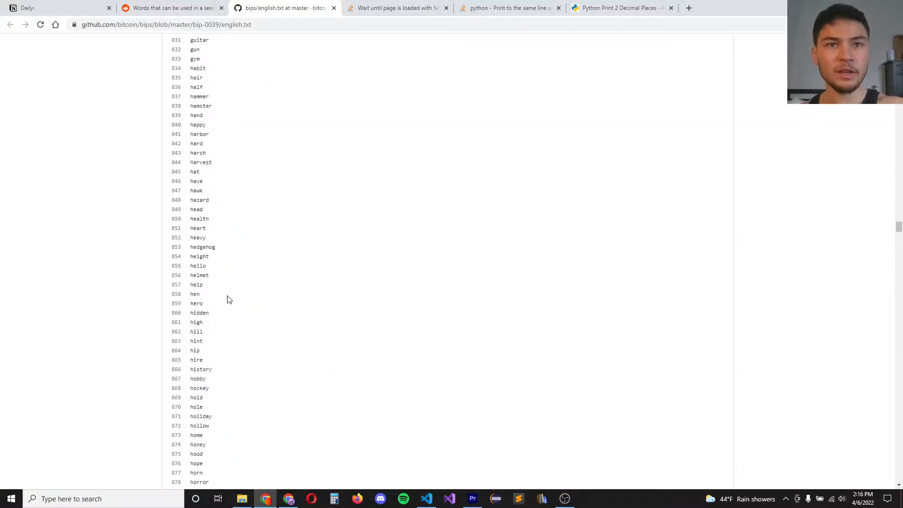
scroll(down, 3)
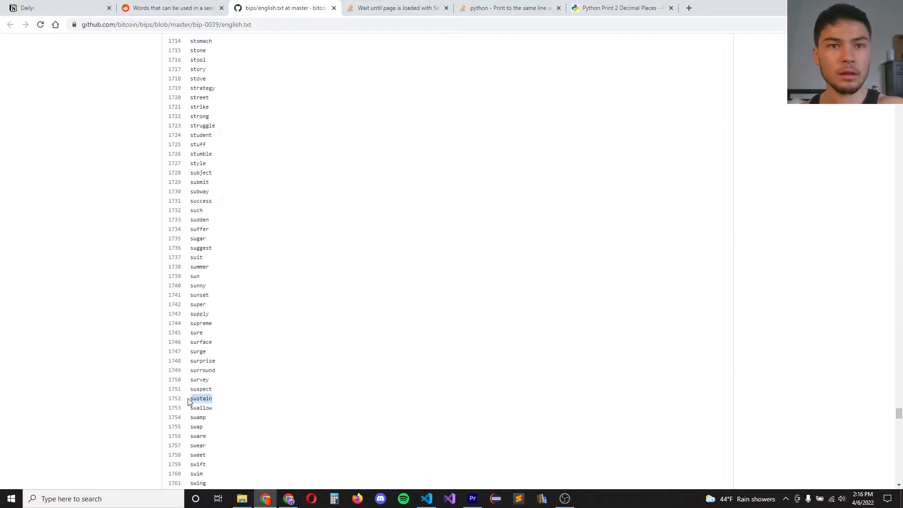
click(425, 499)
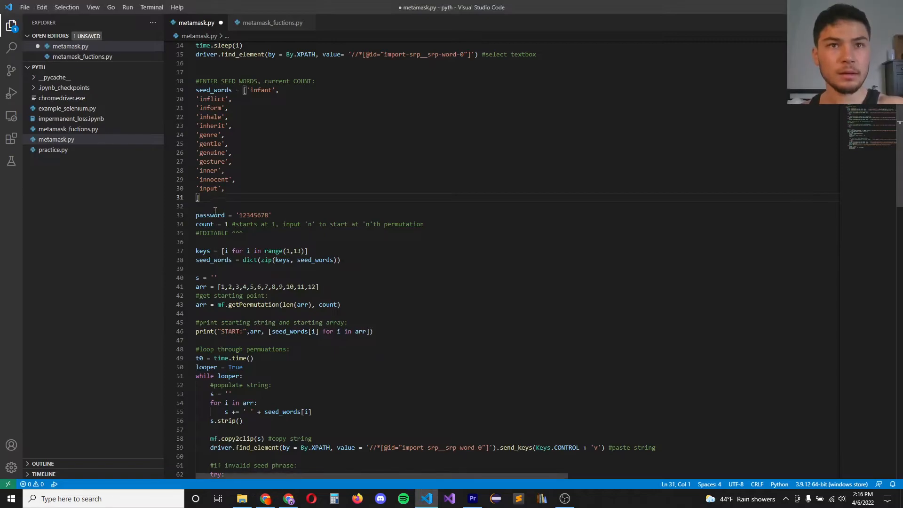
text('sustain')
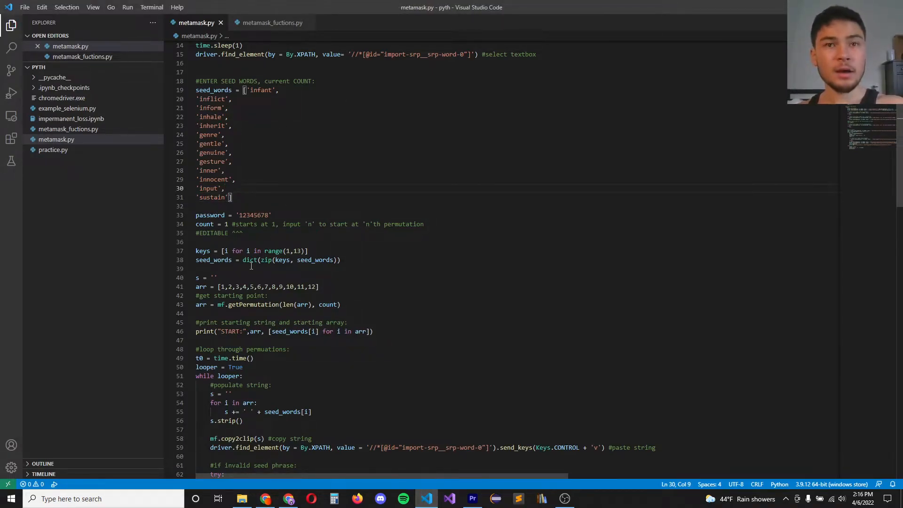
Run the script so Chrome opens MetaMask Account 1 at 0 ETH and dismiss the What's new popup
drag(196, 250, 340, 260)
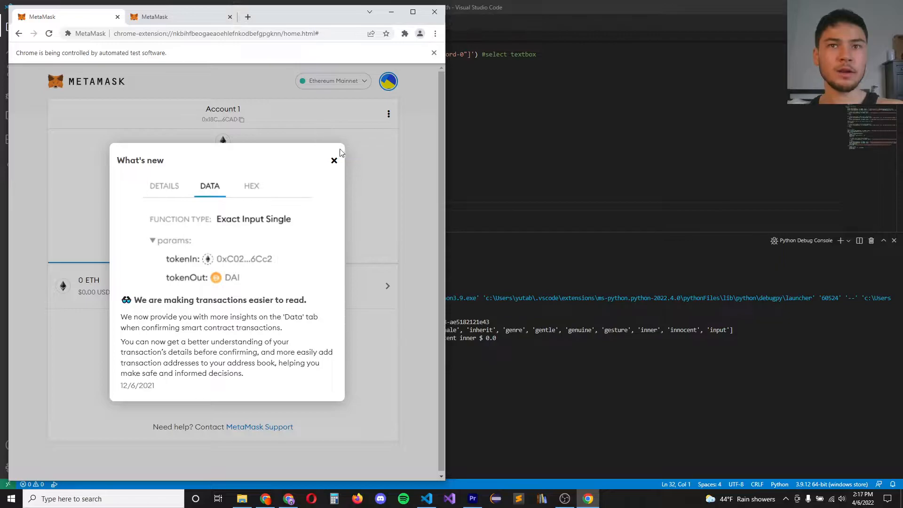
click(425, 499)
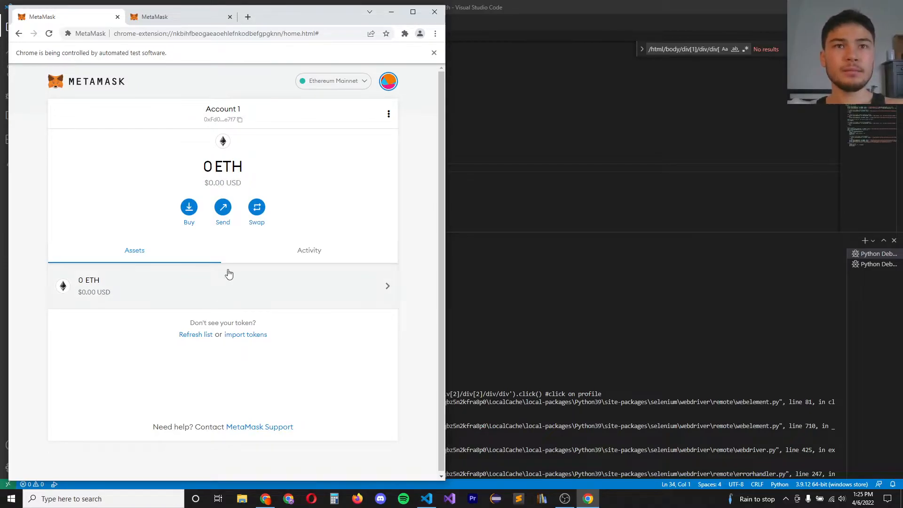
From the account menu start Import Account so the script fills the recovery-phrase restore form
click(389, 81)
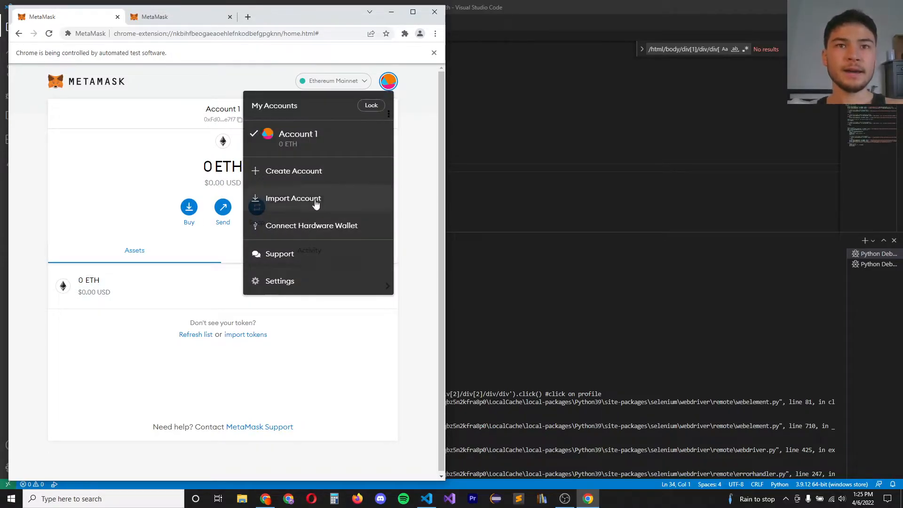
click(293, 199)
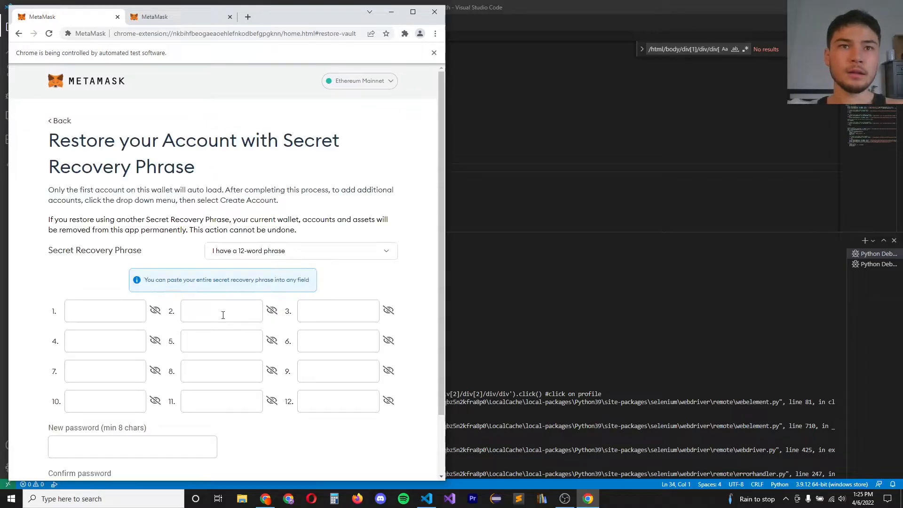
scroll(down, 3)
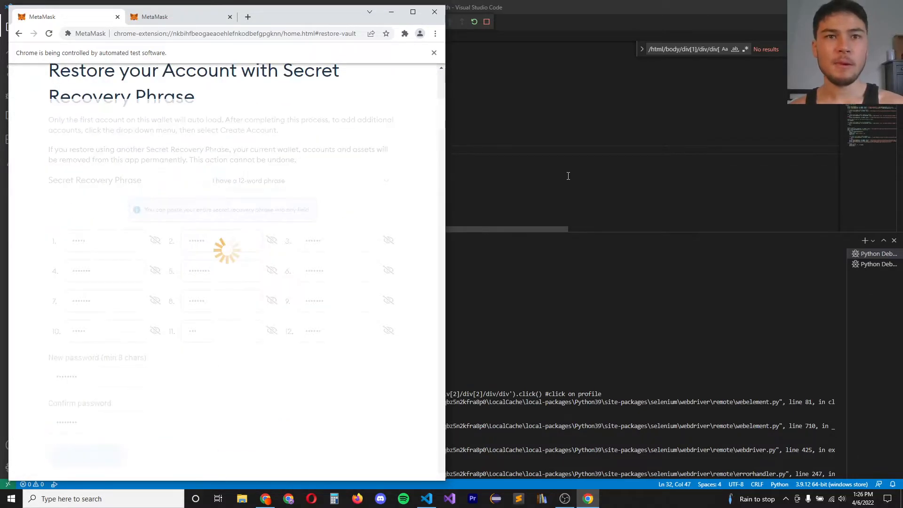
Watch the VS Code terminal listing empty-account permutations at about 3.89 checks per second, count 133
click(426, 499)
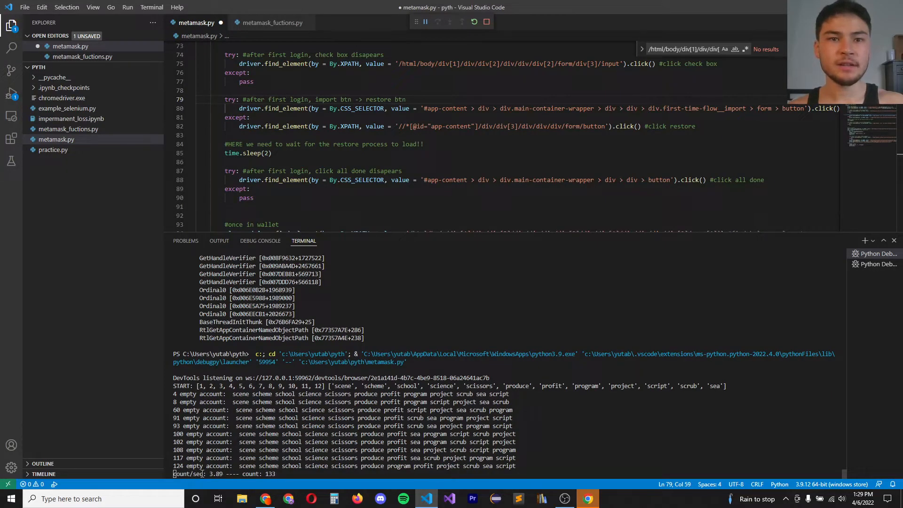
scroll(down, 3)
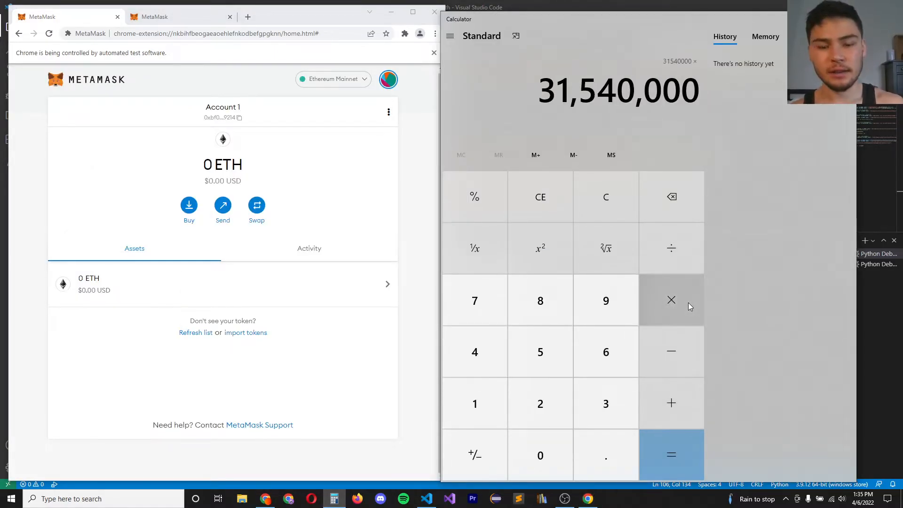
Compute 31,540,000 × 5 = 157,700,000 in Windows Calculator
click(671, 455)
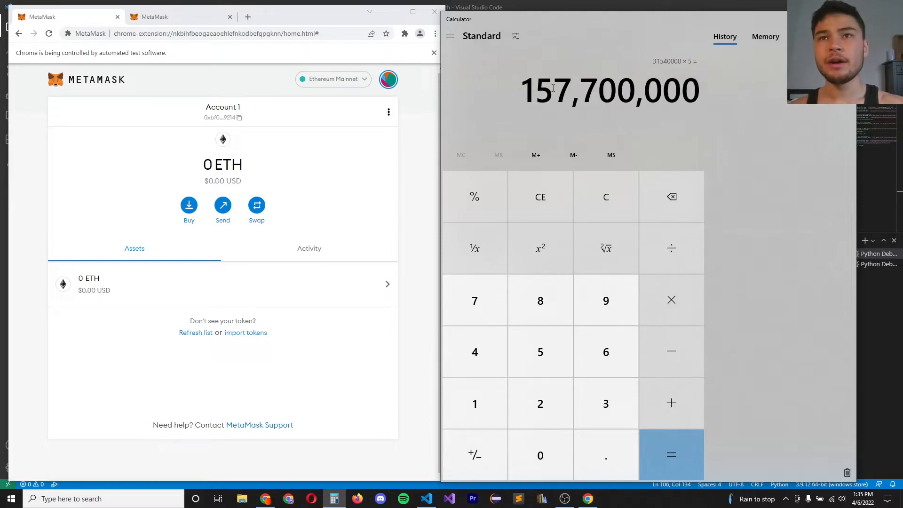
mouse_move(669, 169)
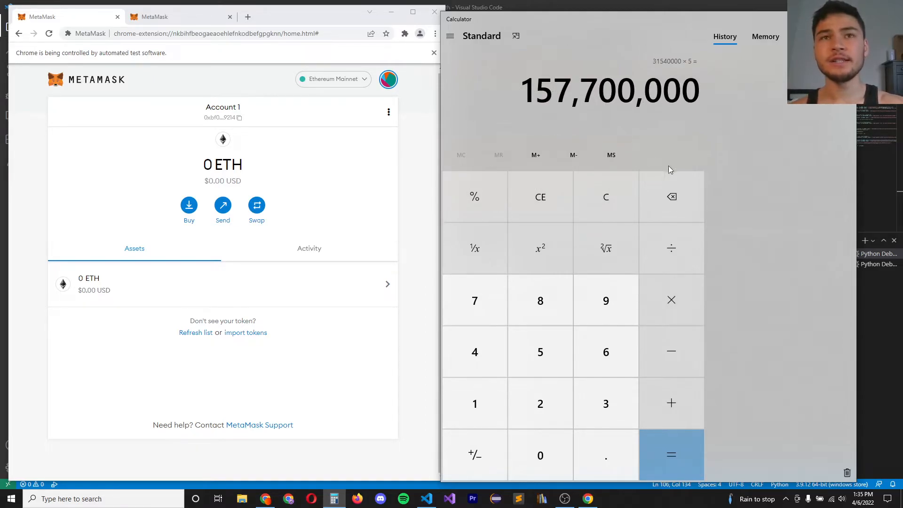
Use Google's calculator for 12! / 157,700,000 ≈ 3.037, then divide by 10 and multiply by 12 (≈3.645)
text(12)
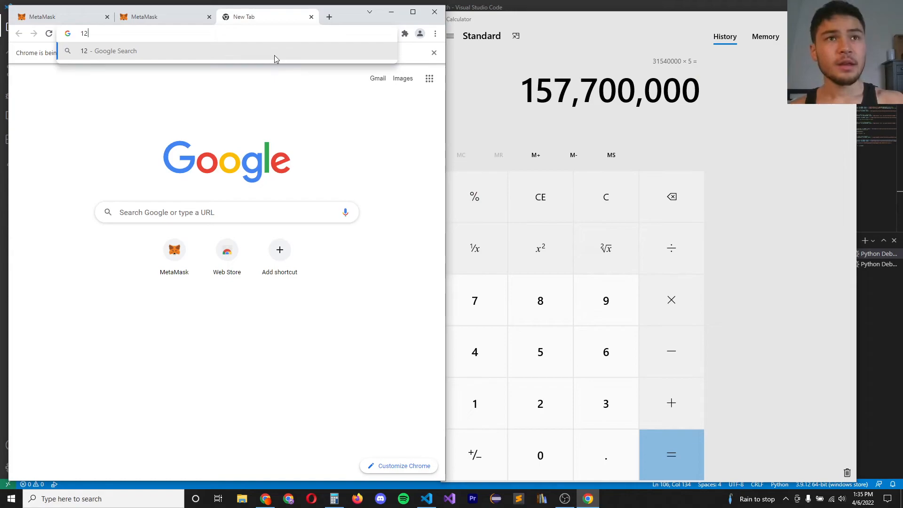
mouse_move(198, 107)
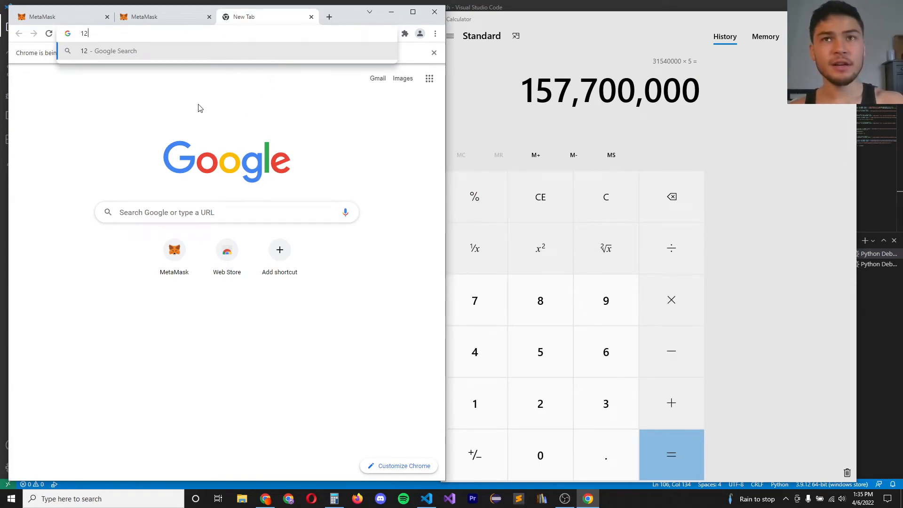
mouse_move(117, 175)
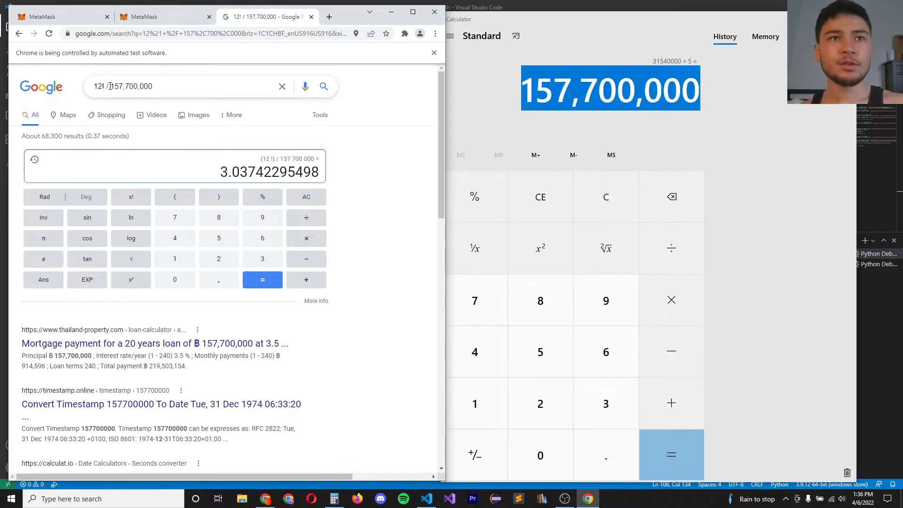
double_click(132, 86)
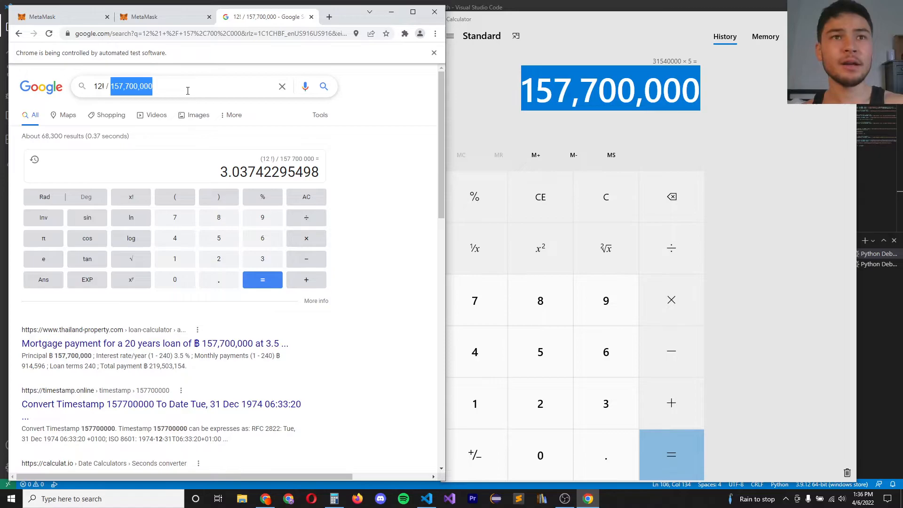
click(336, 148)
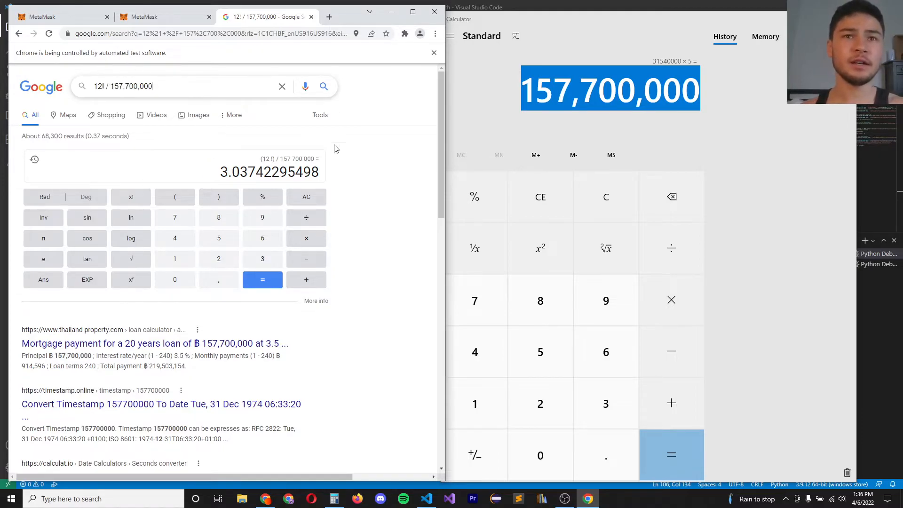
click(253, 171)
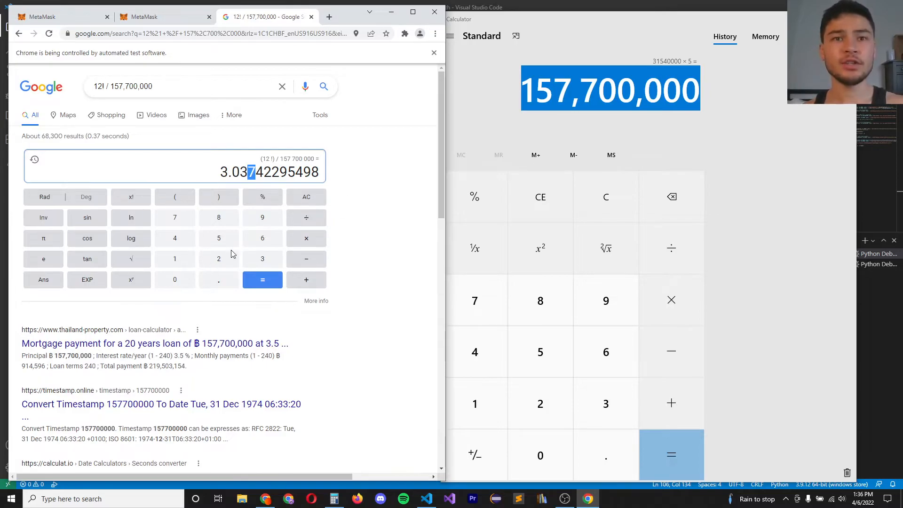
mouse_move(287, 194)
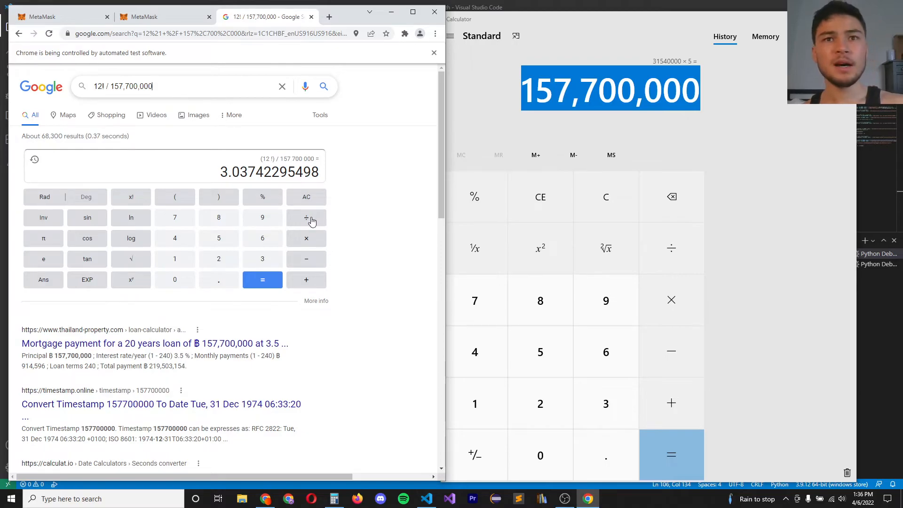
click(306, 217)
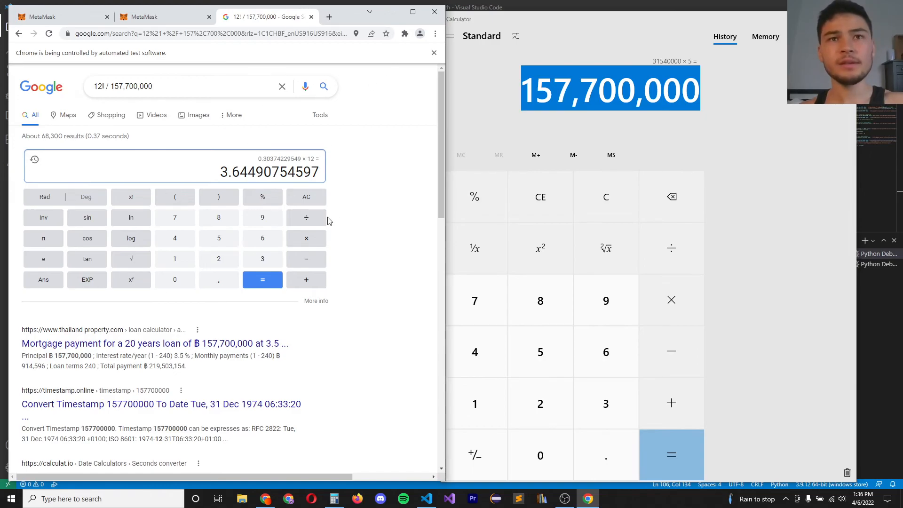
click(425, 499)
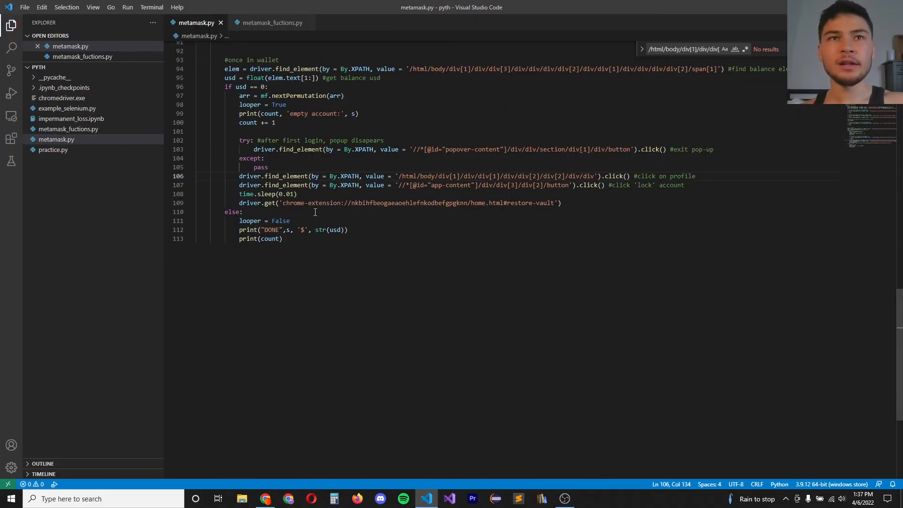